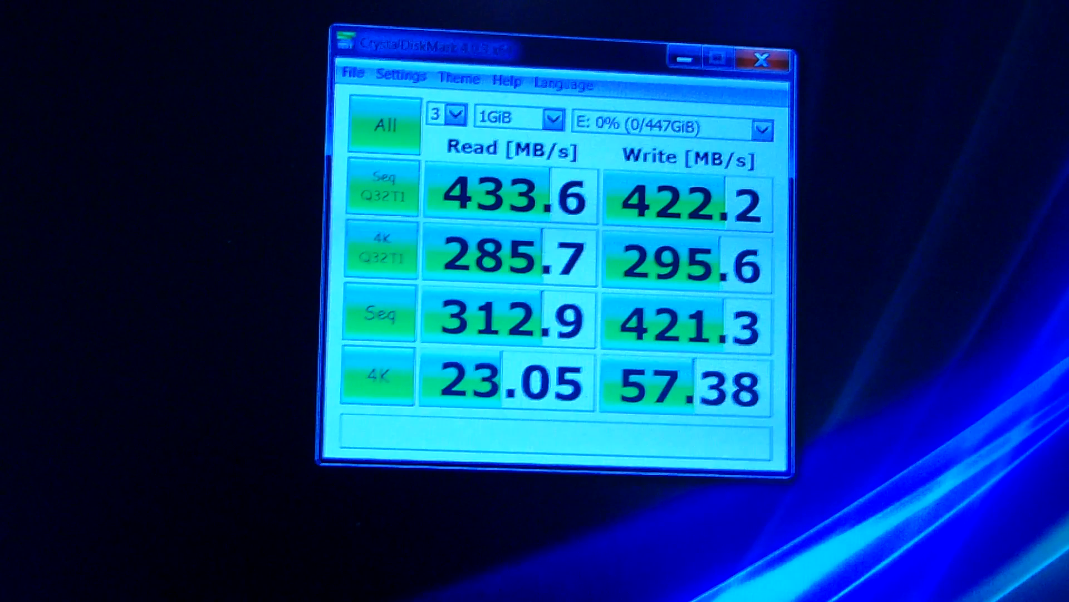
Start the full 32 GiB benchmark run on drive E, resetting the previous results
click(385, 126)
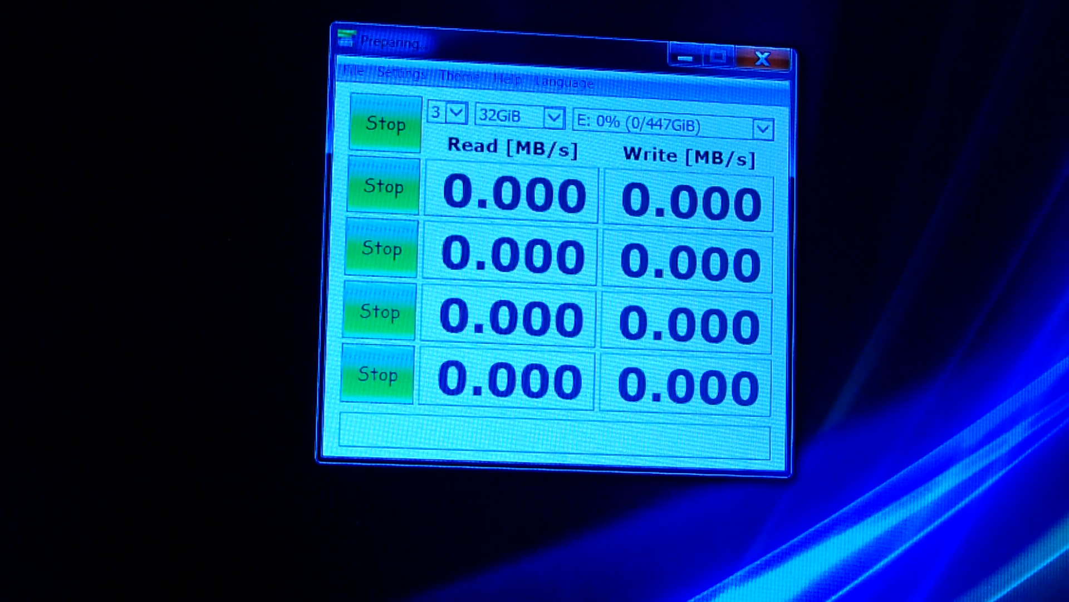